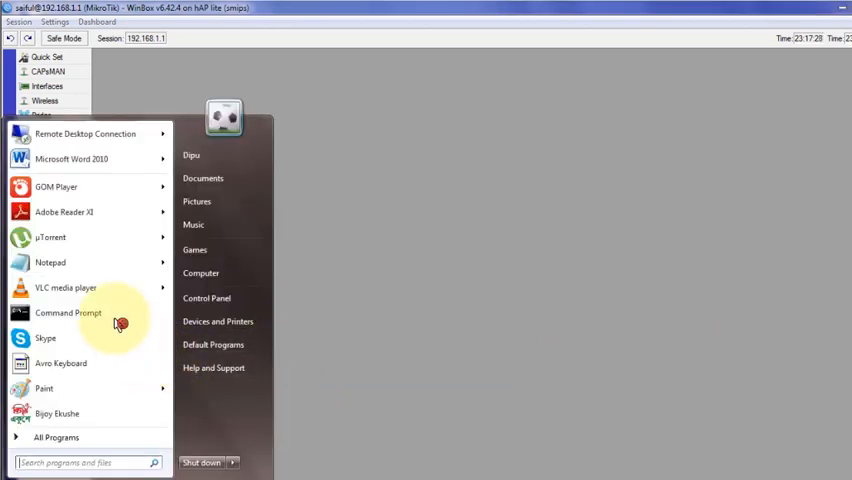
Ping smtp.gmail.com from Command Prompt to confirm Gmail's mail server responds and note its address.
click(68, 312)
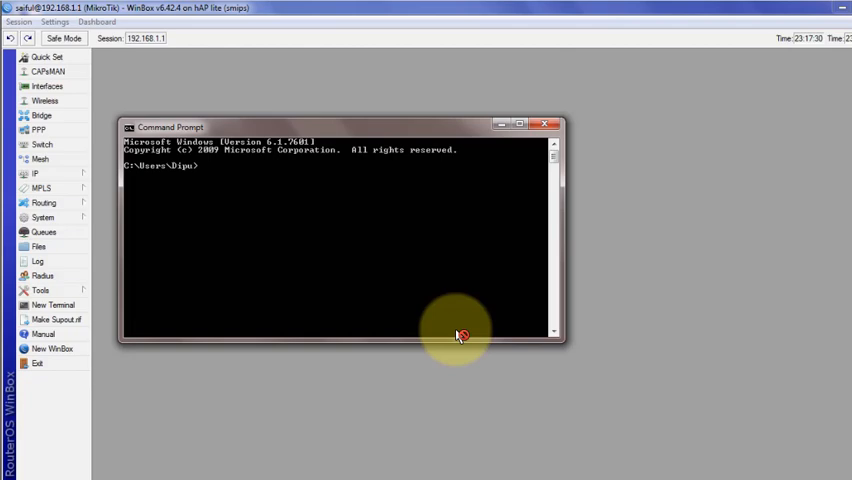
text(ping)
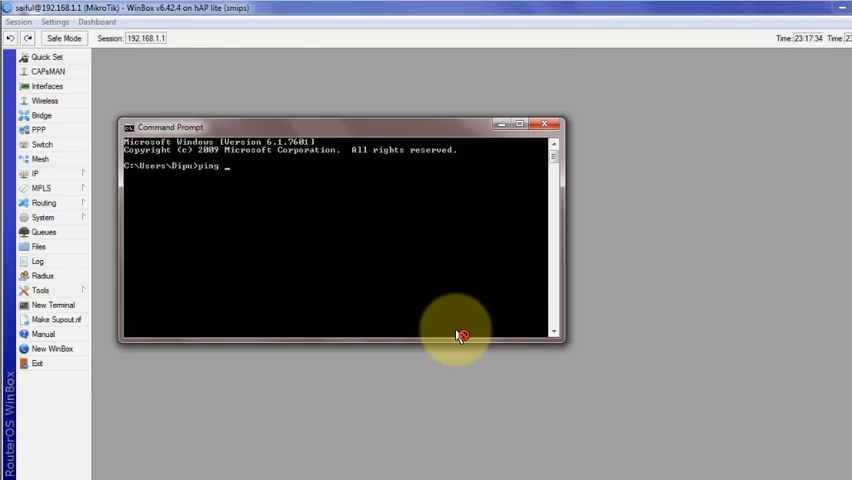
text(sm)
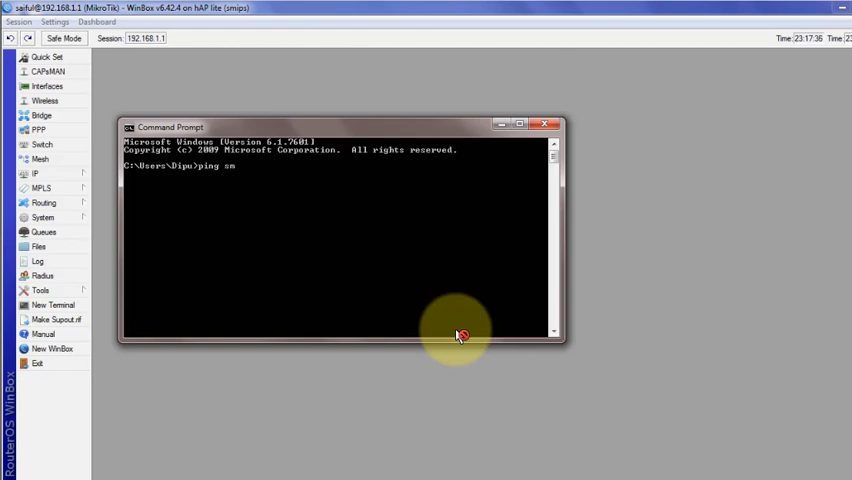
text(p)
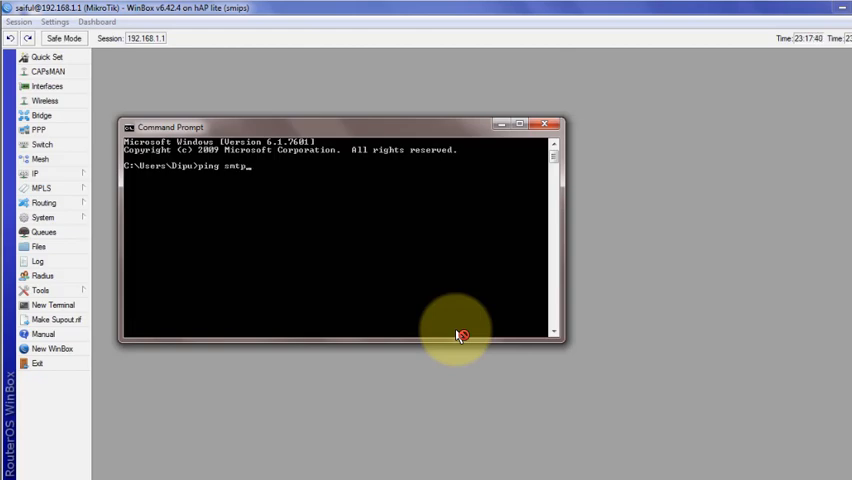
text(.gmail.)
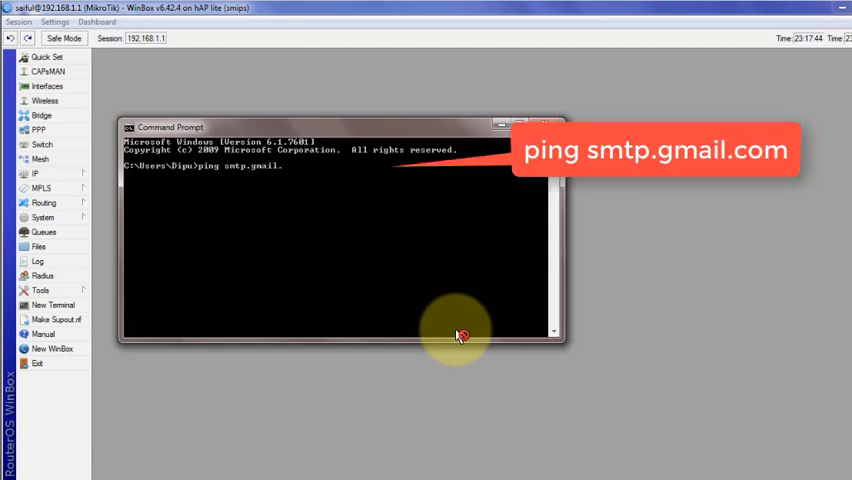
text(com)
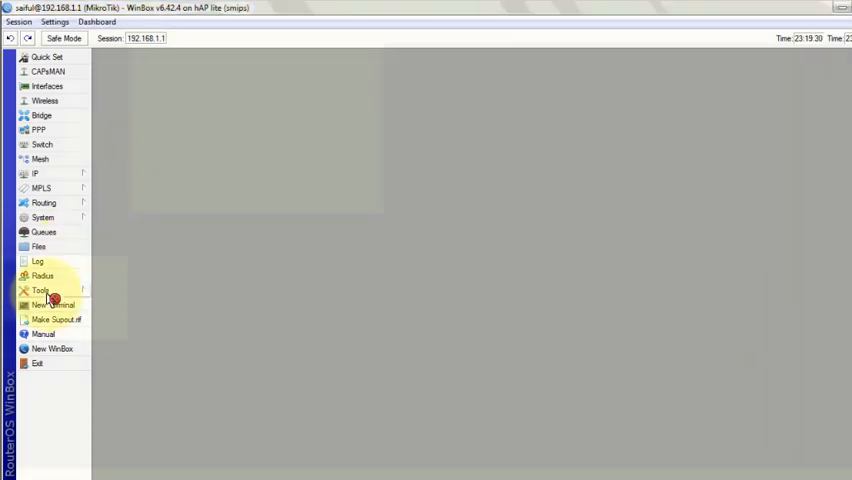
Reach the router's Email Settings via Tools and enter server address 74.125.200.108.
click(40, 290)
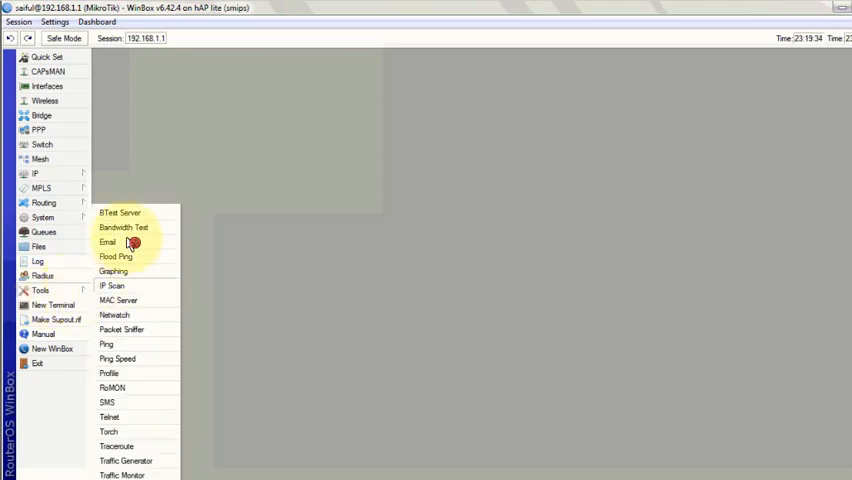
click(108, 242)
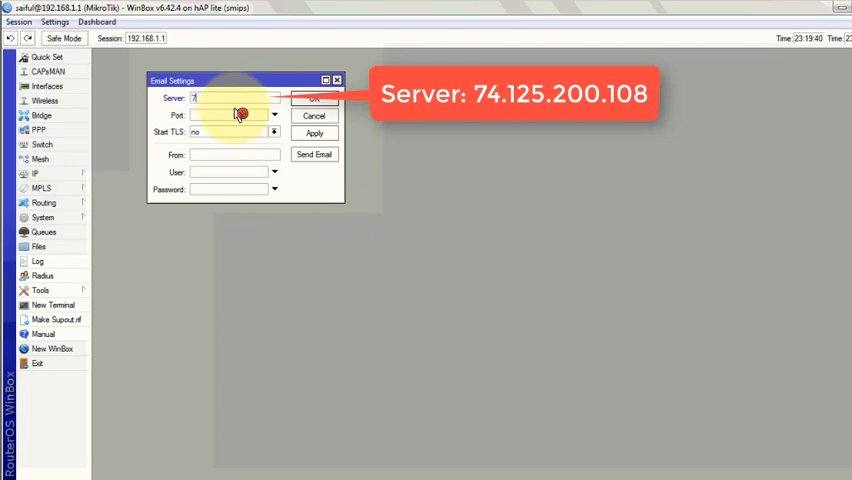
text(4)
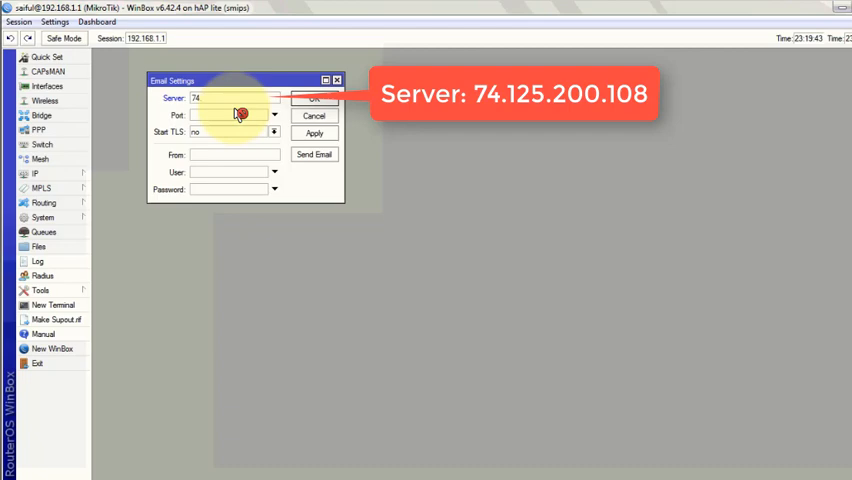
text(.125.200.10)
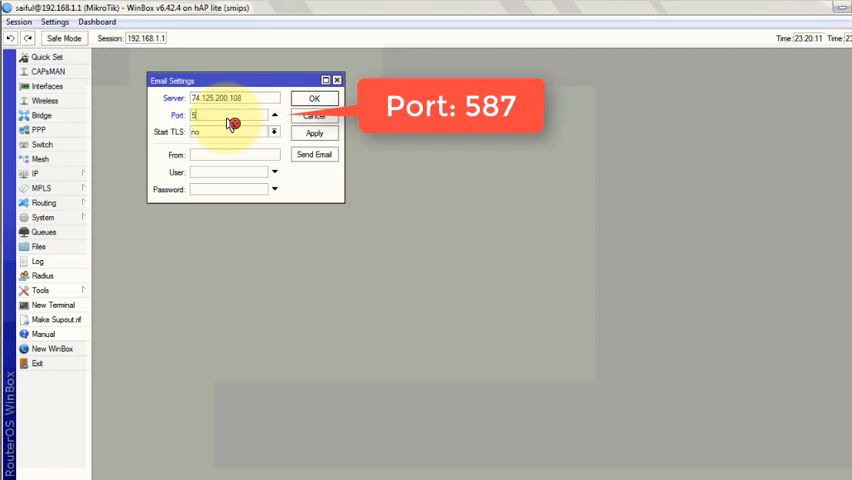
Set port 587 with Start TLS yes, enter the Gmail From, User and Password, and save.
text(87)
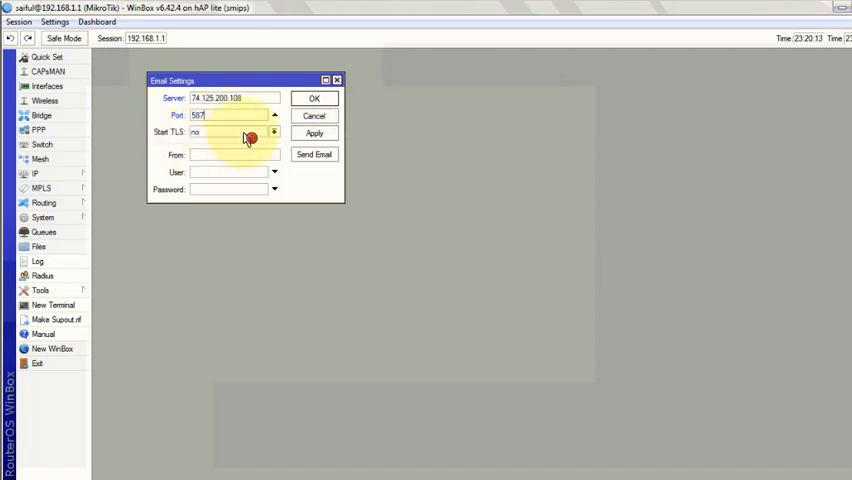
click(272, 132)
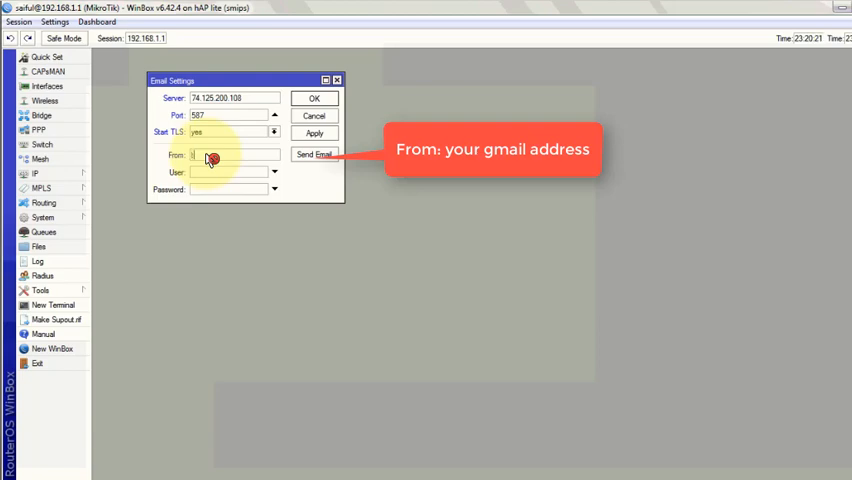
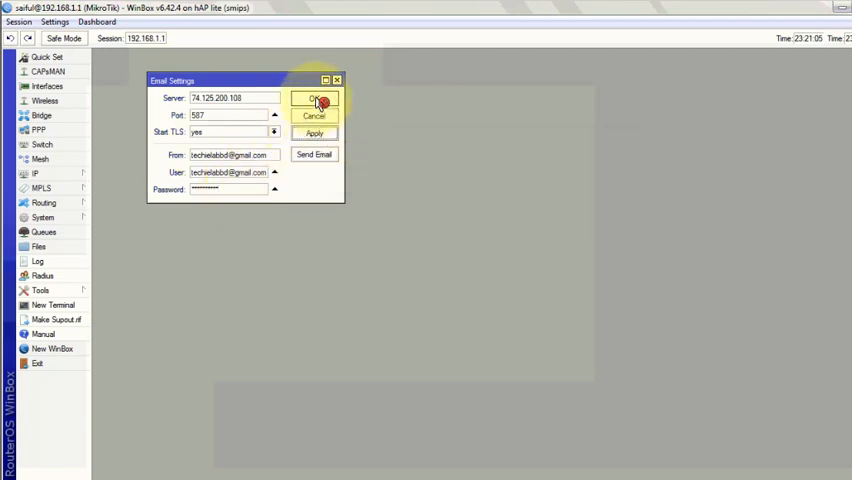
click(314, 98)
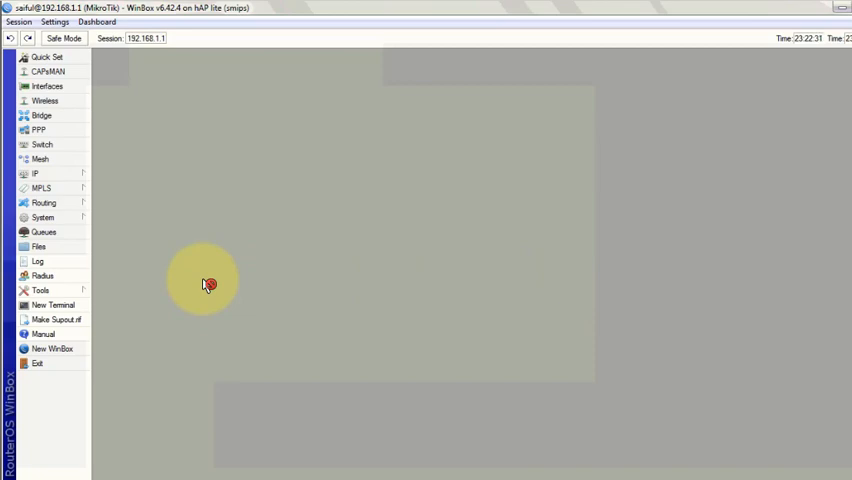
mouse_move(44, 232)
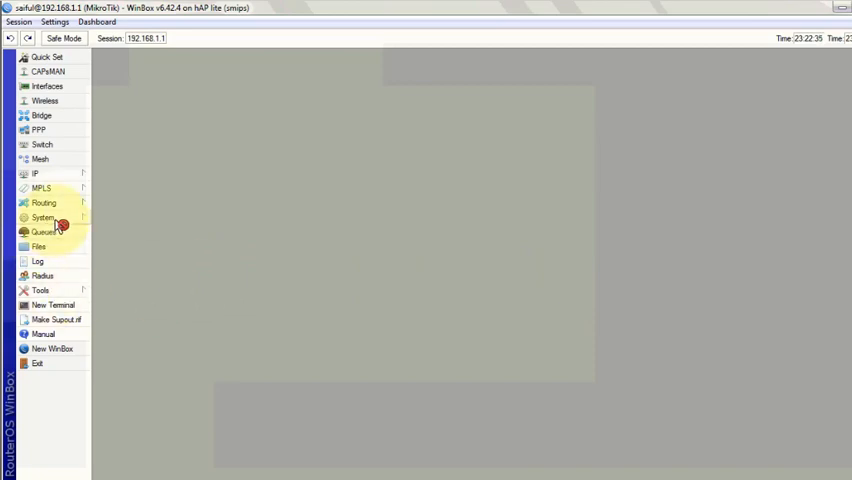
Bring up System > Scripts and start a new empty script.
click(44, 216)
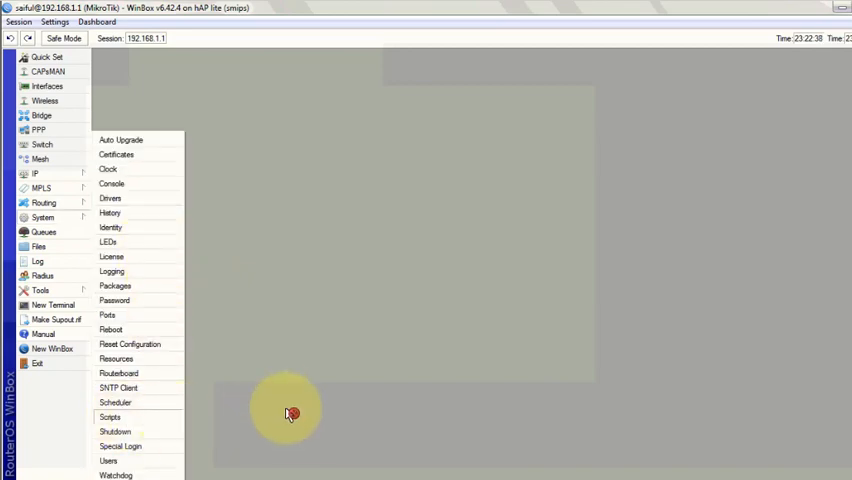
click(108, 416)
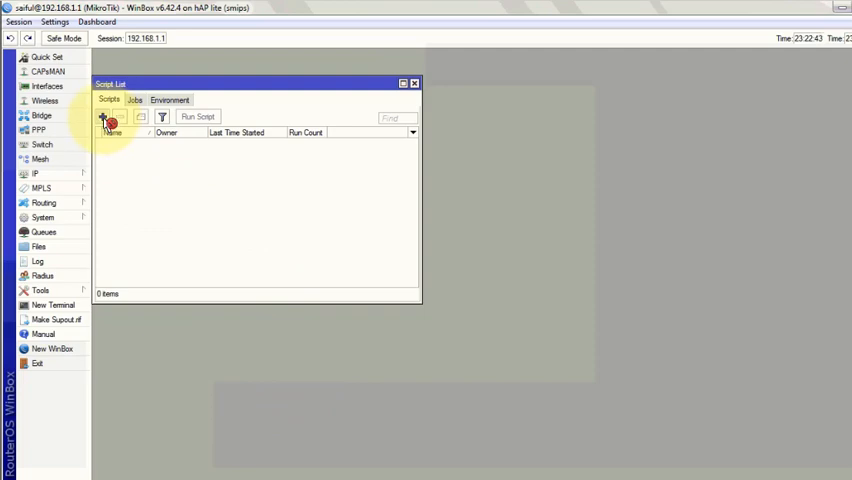
click(102, 116)
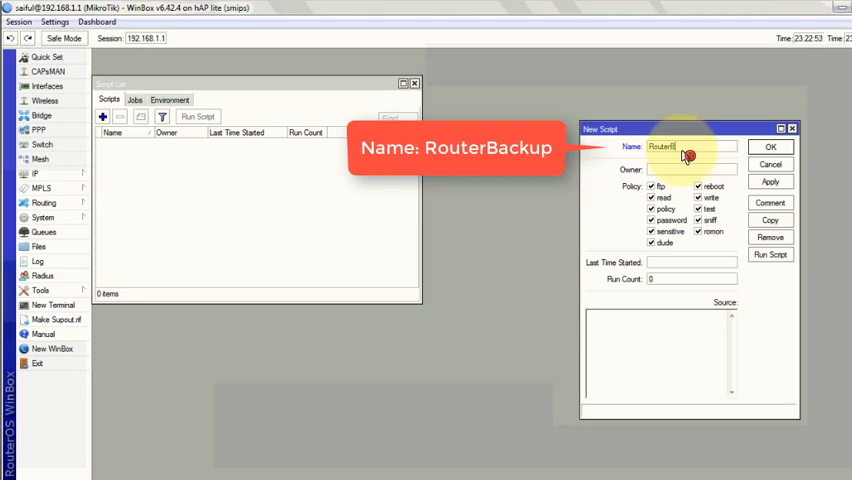
Name the script RouterBackup, give it the backup-and-email source code, and save it.
text(ackup)
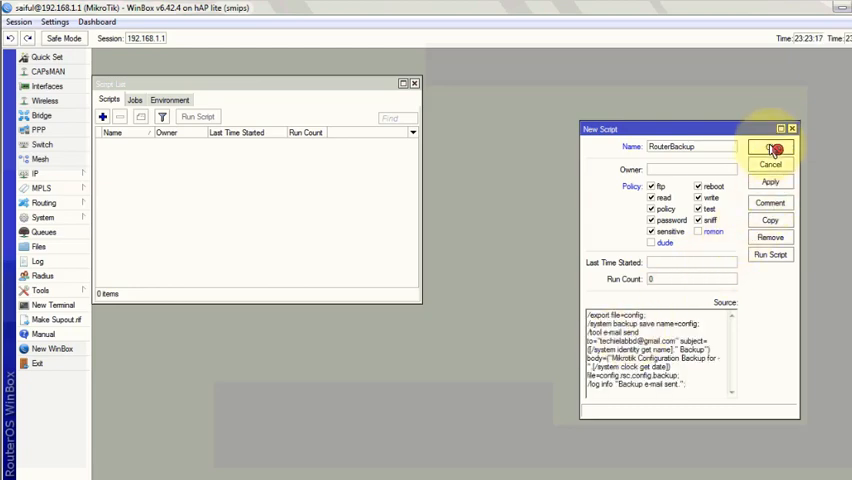
click(770, 148)
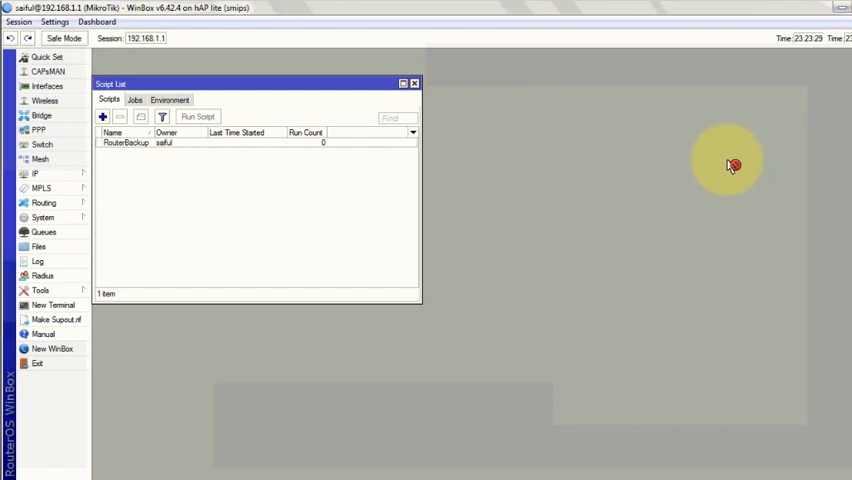
mouse_move(64, 222)
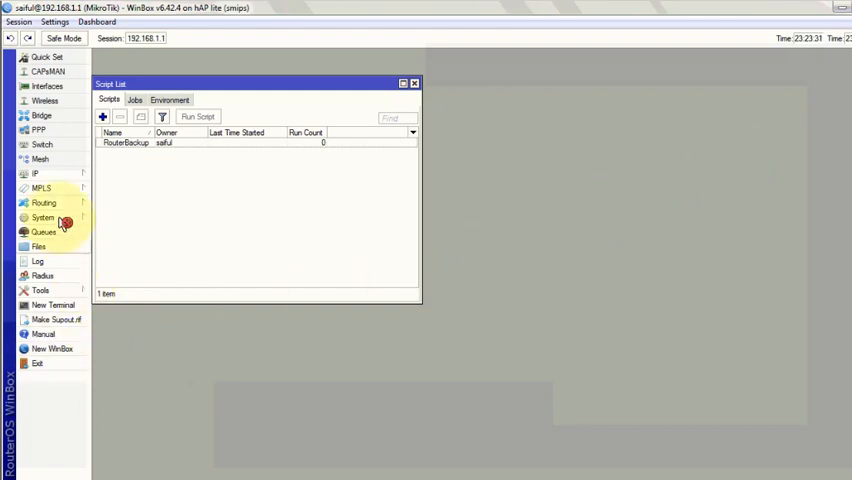
Bring up the router's empty Scheduler window from the System menu.
click(42, 218)
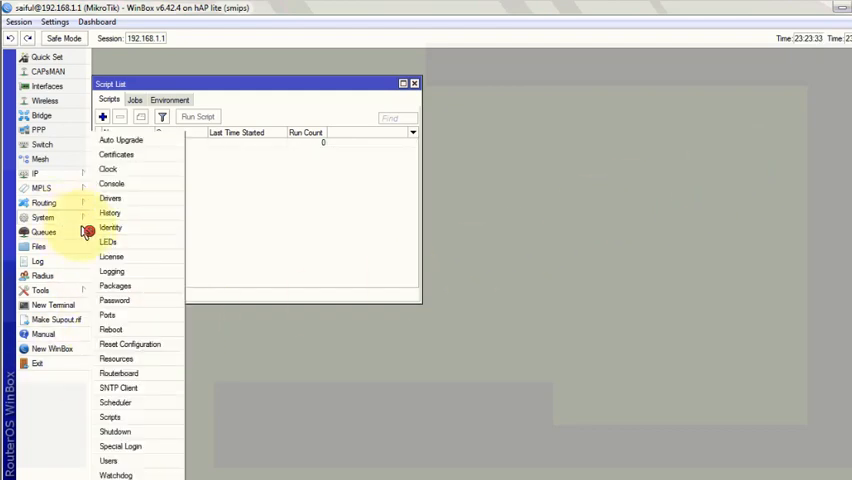
click(116, 402)
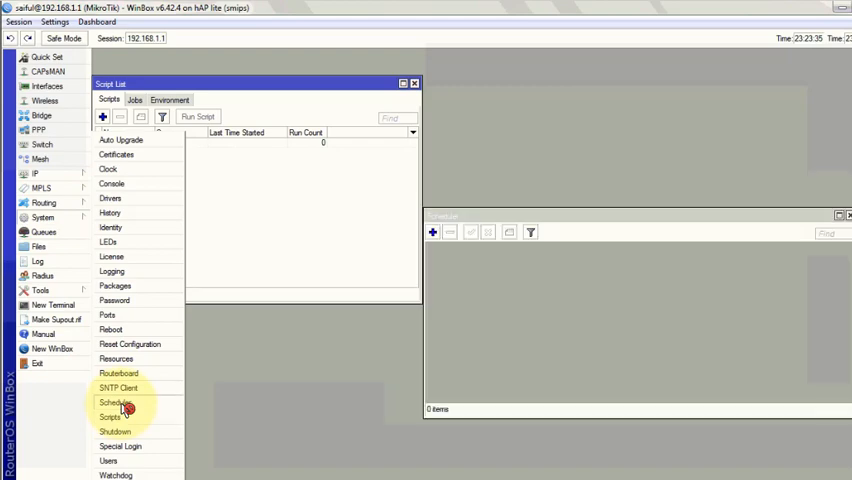
click(114, 402)
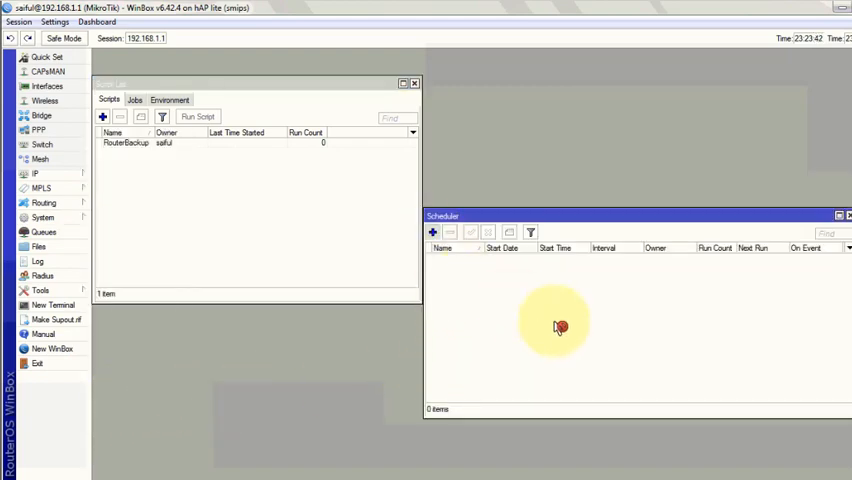
Add schedule RouterBackup: start Jun/29/2019 21:00:00, interval 1d 00:00:00, on event RouterBackup, saved.
click(432, 232)
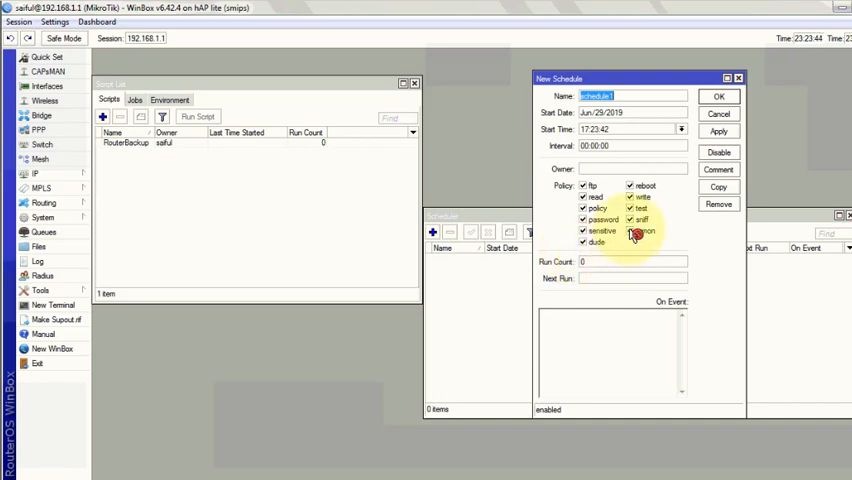
click(630, 232)
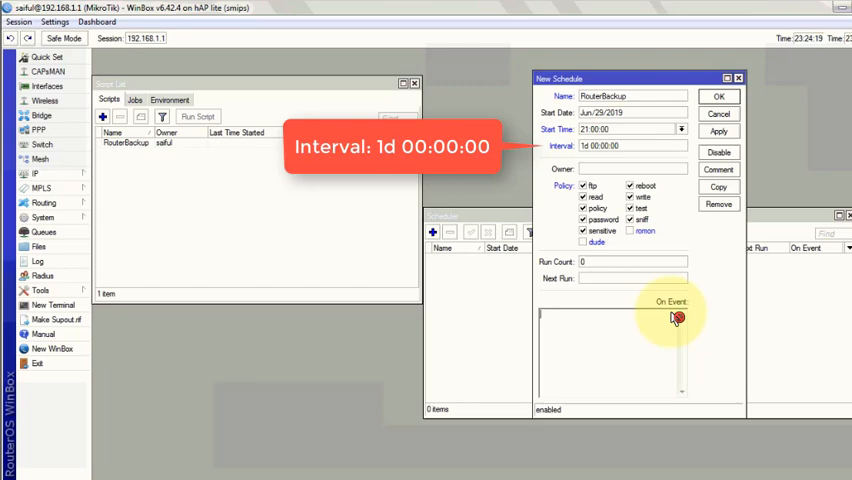
mouse_move(288, 252)
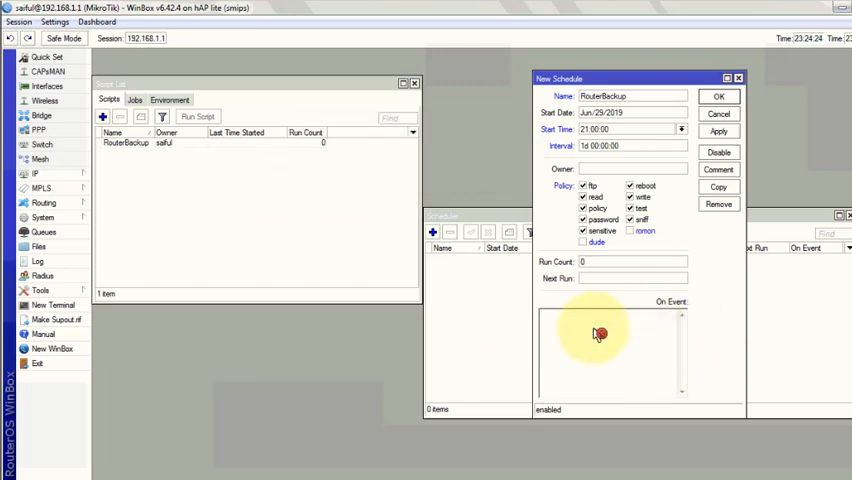
text(RouterBackup)
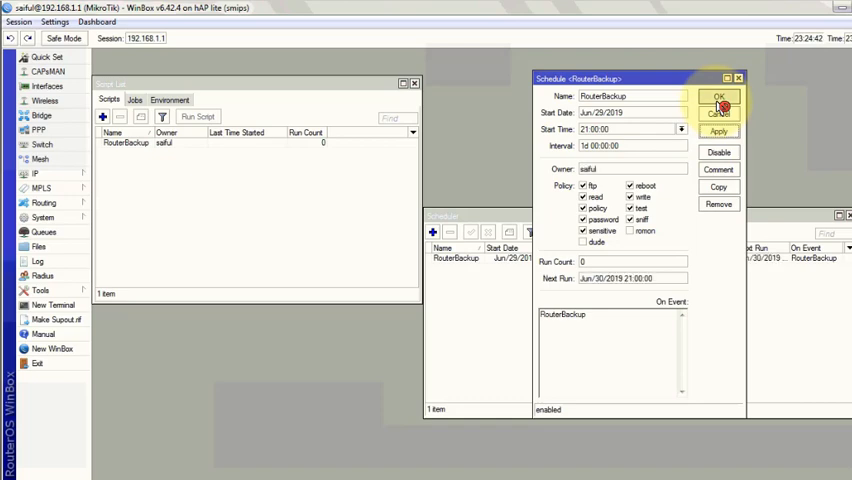
click(718, 96)
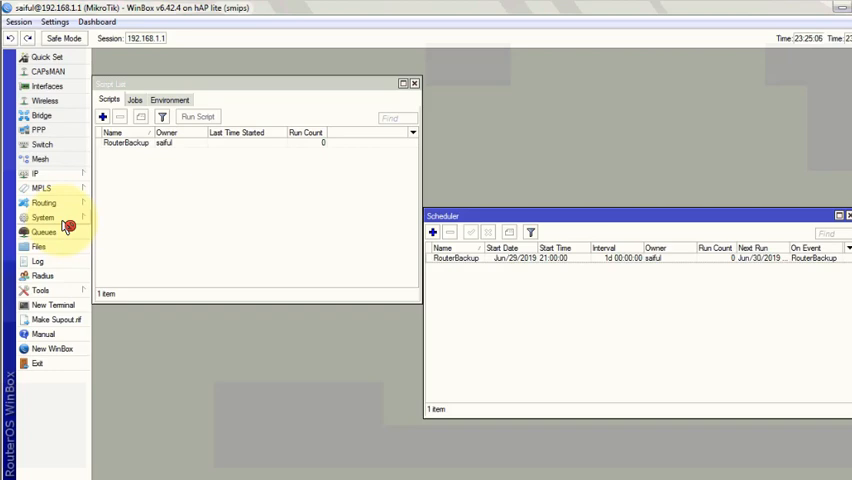
click(44, 218)
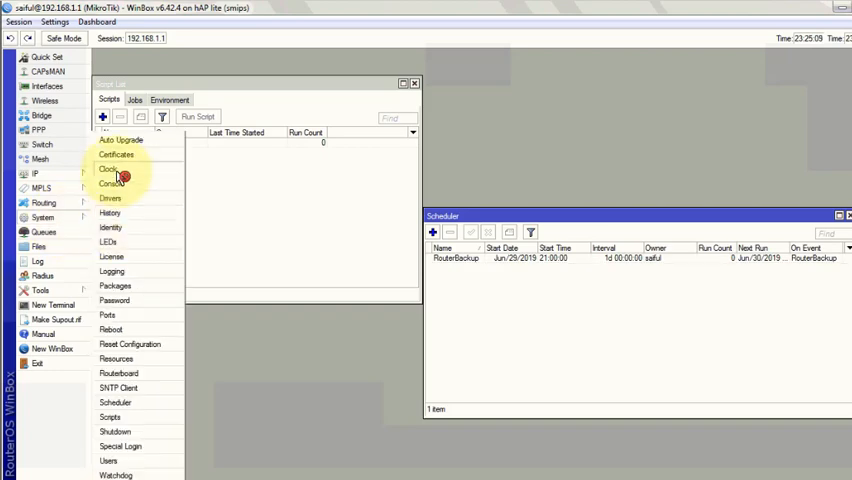
click(108, 168)
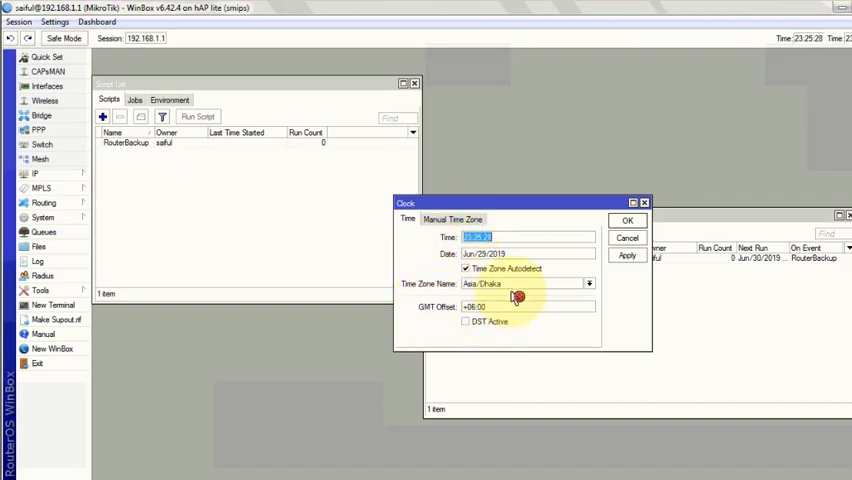
mouse_move(504, 316)
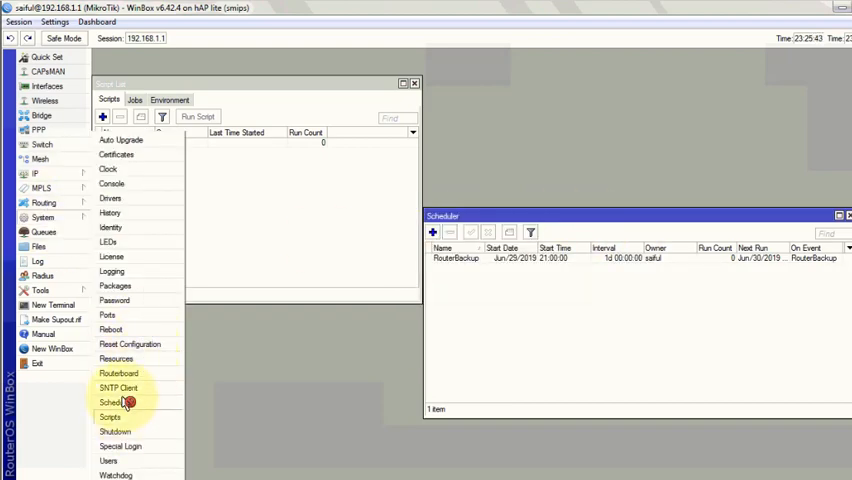
click(118, 388)
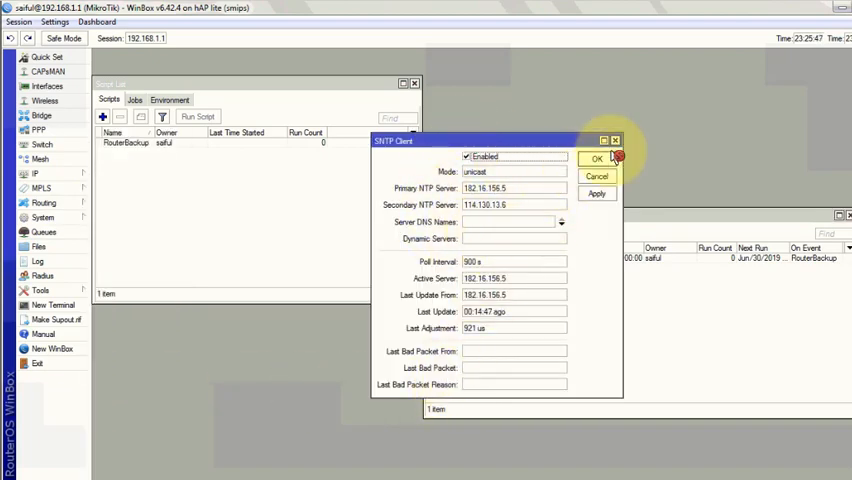
click(596, 158)
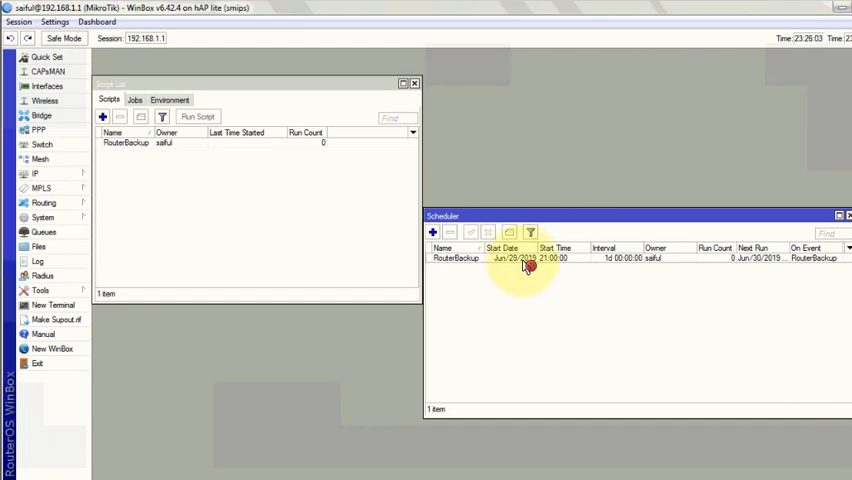
Edit the RouterBackup schedule so its start time becomes 23:27:00 and save.
double_click(528, 258)
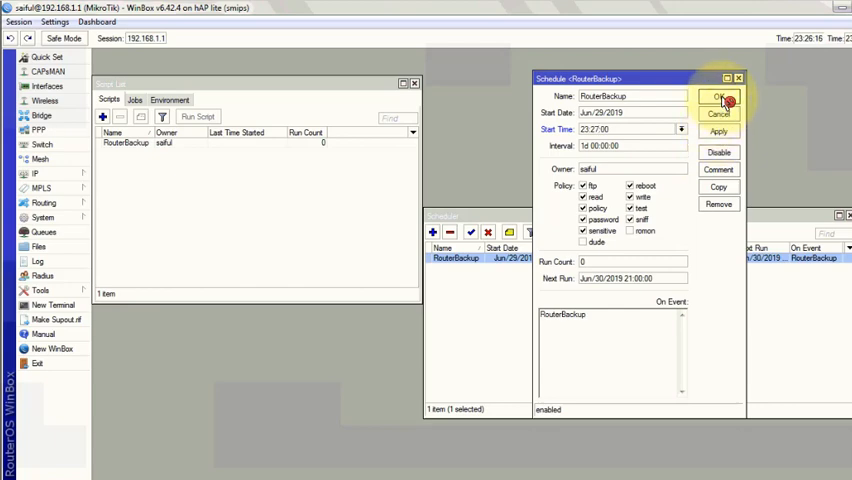
click(718, 96)
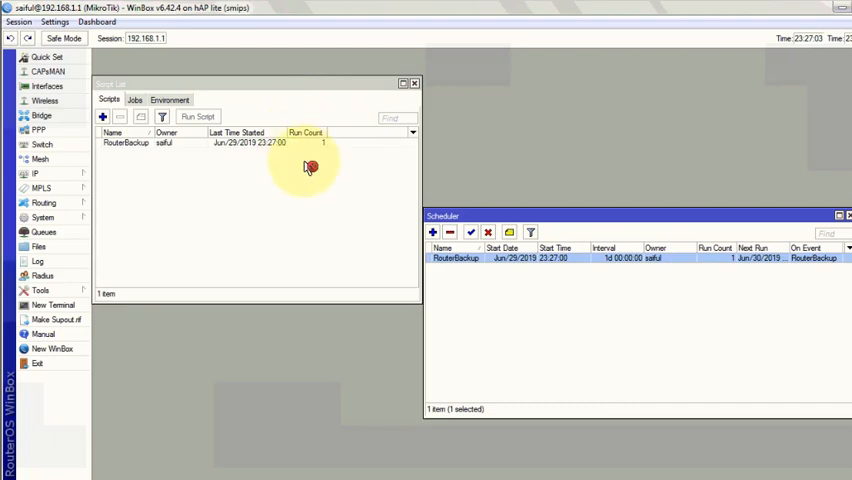
mouse_move(776, 310)
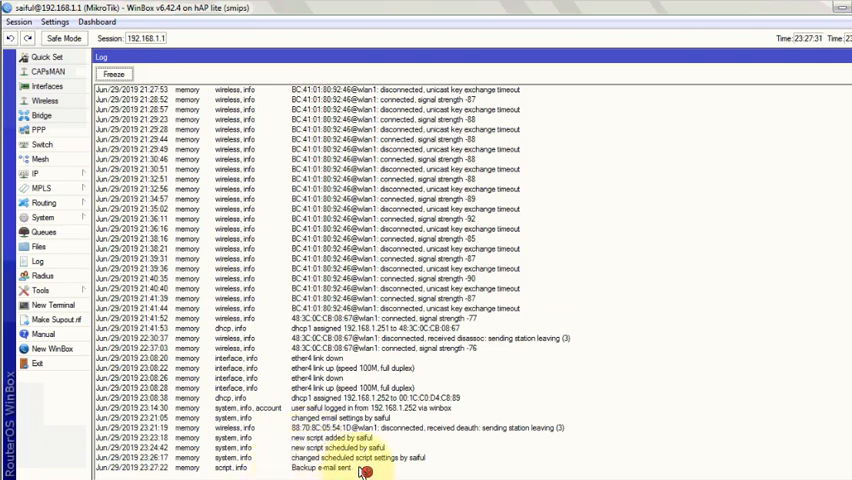
mouse_move(516, 460)
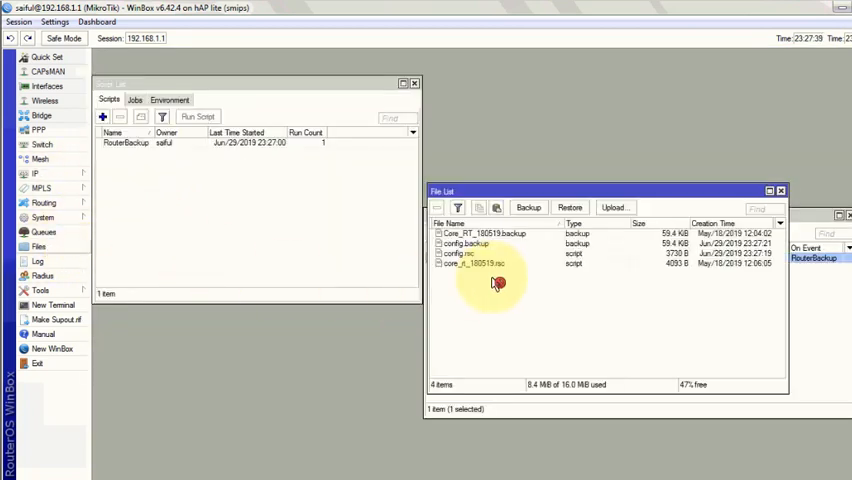
mouse_move(476, 250)
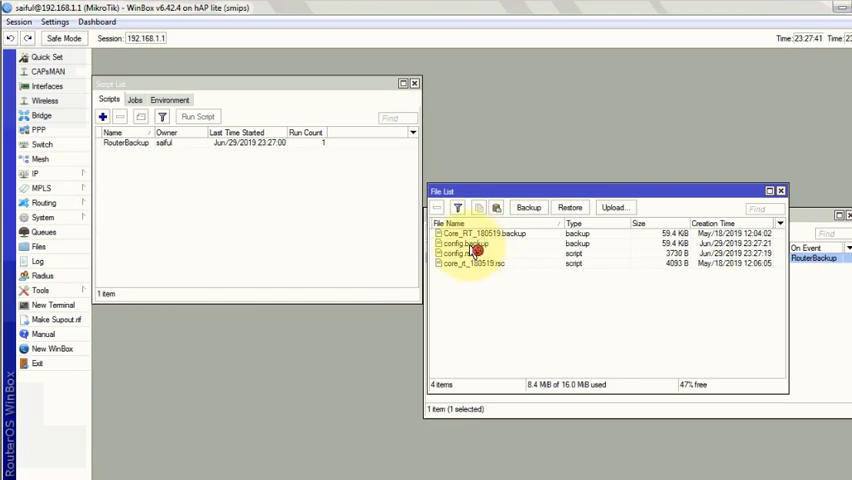
click(468, 244)
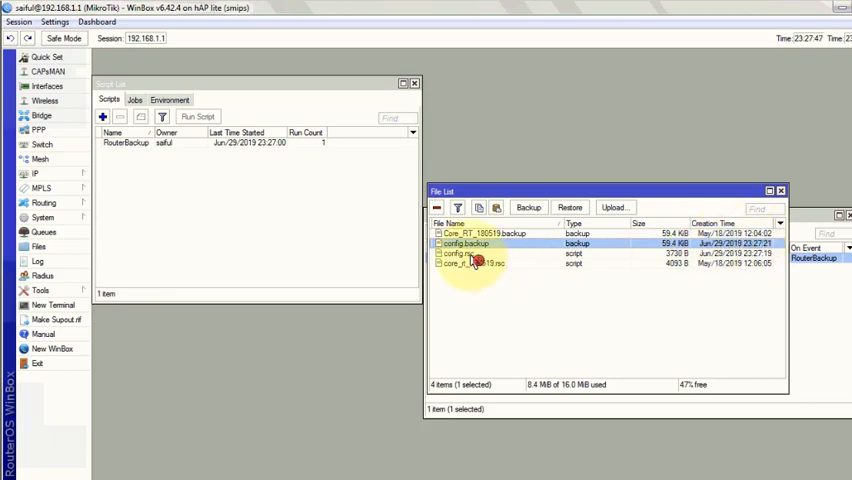
click(466, 252)
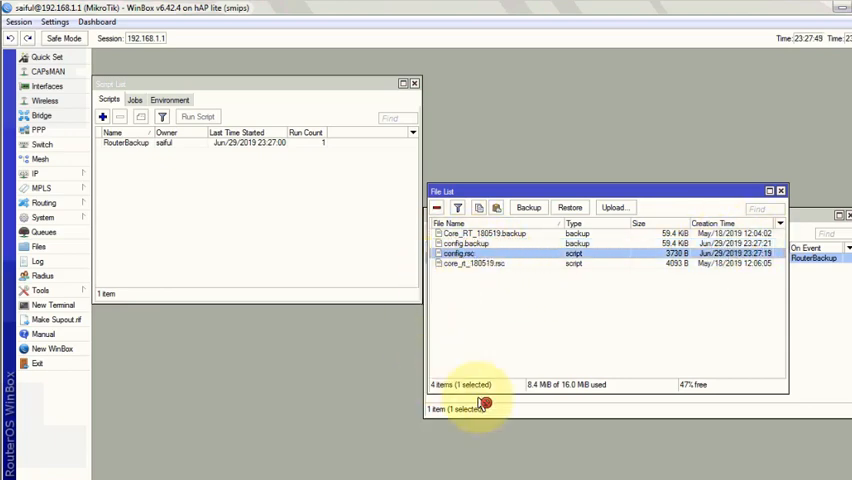
mouse_move(650, 372)
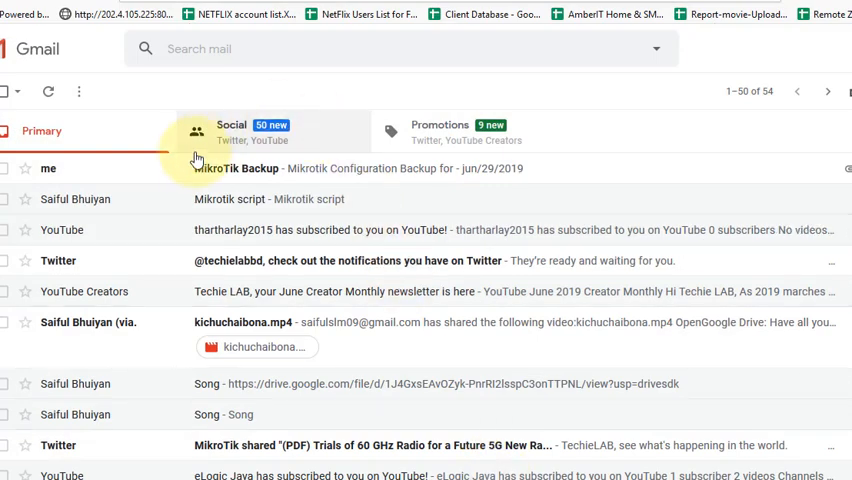
mouse_move(214, 198)
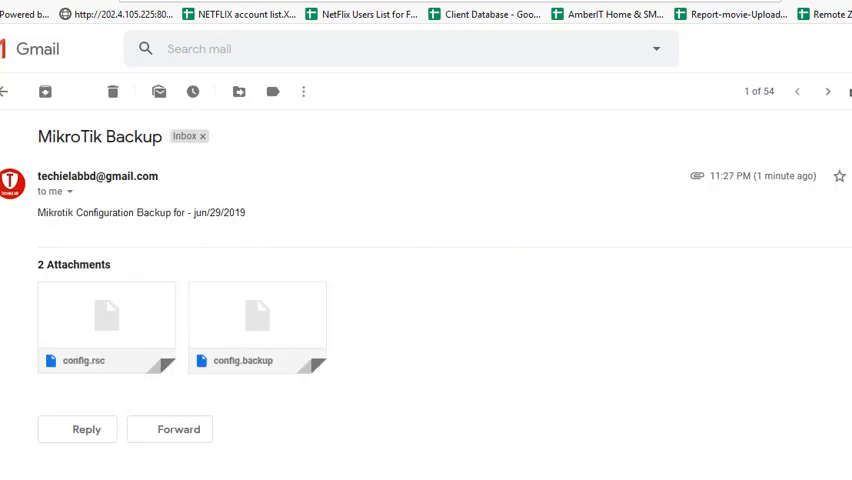
mouse_move(256, 324)
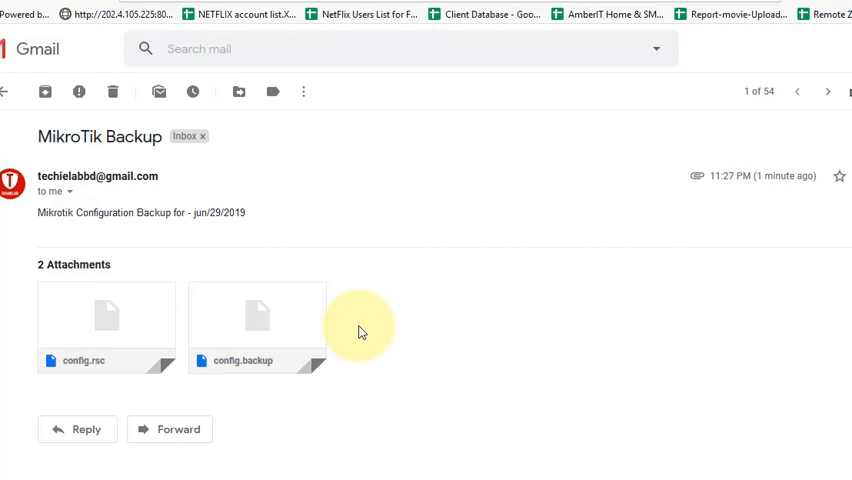
mouse_move(30, 222)
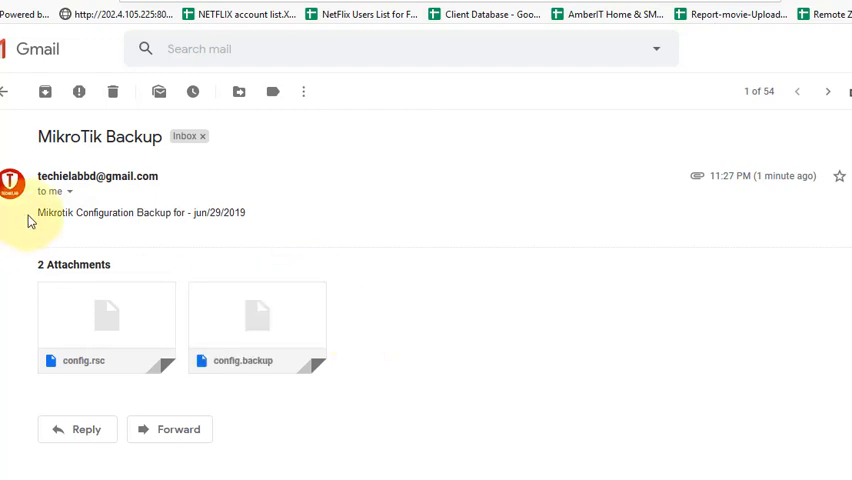